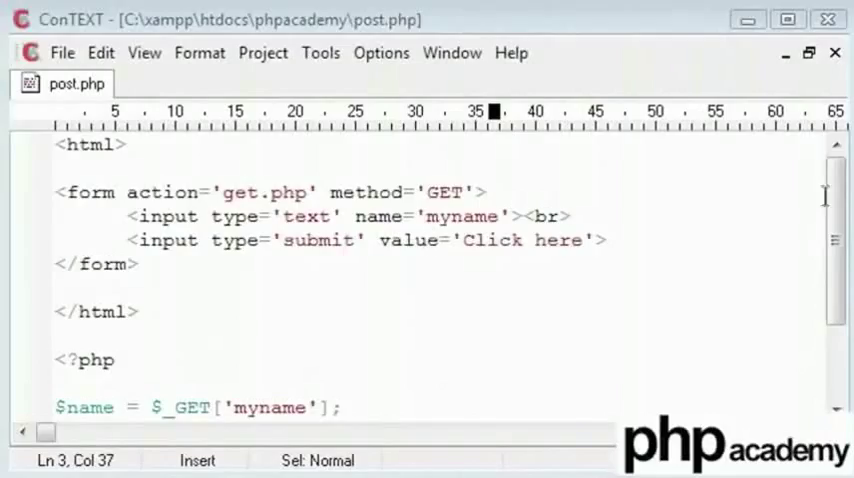
Change the form method to POST, read myname from $_POST, and save post.php.
scroll(down, 3)
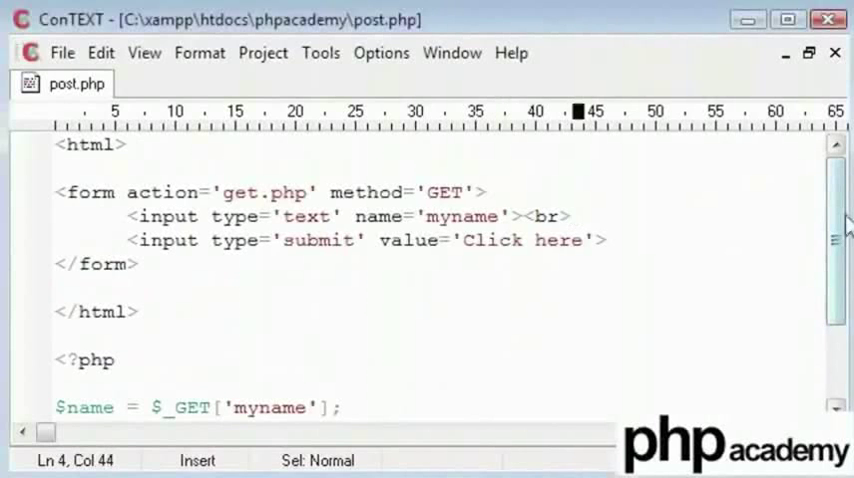
double_click(440, 192)
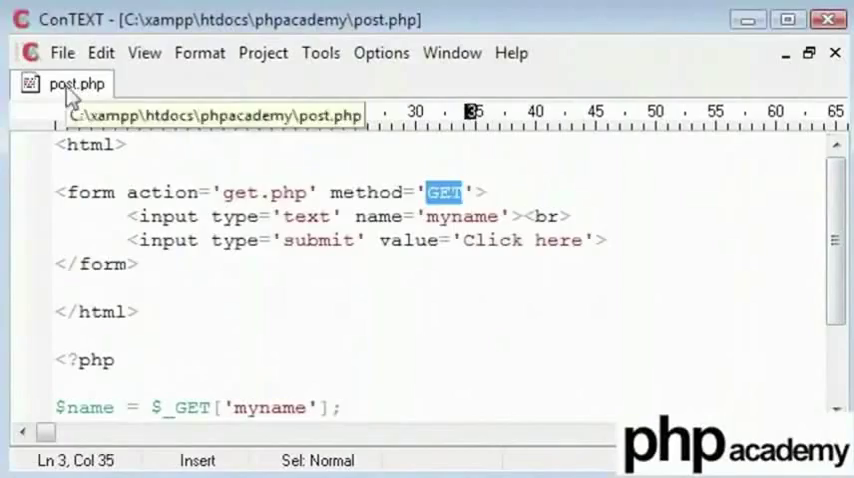
scroll(down, 3)
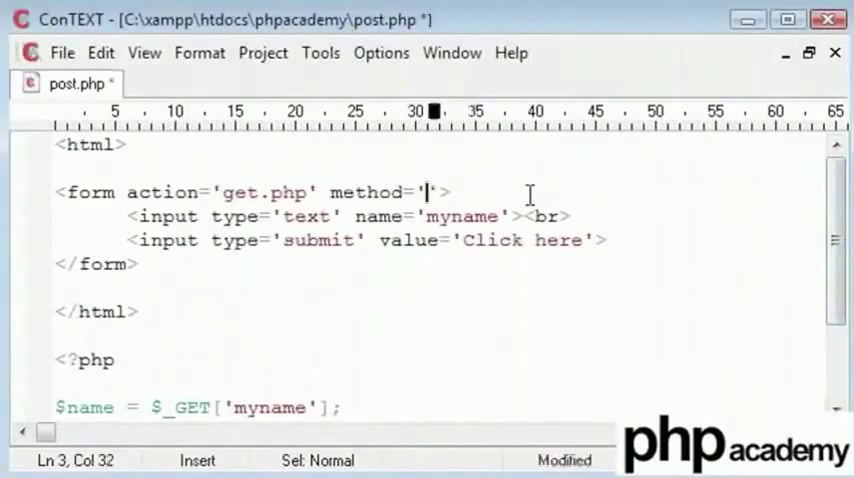
text(POST)
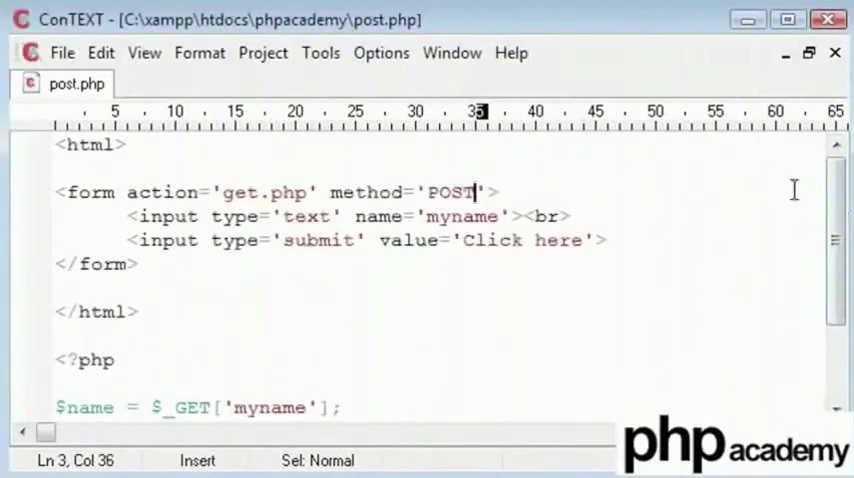
scroll(down, 3)
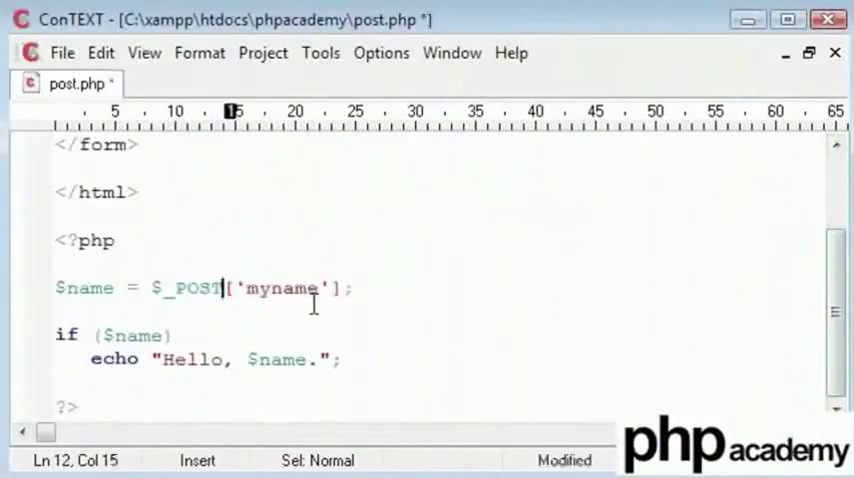
key(ctrl+s)
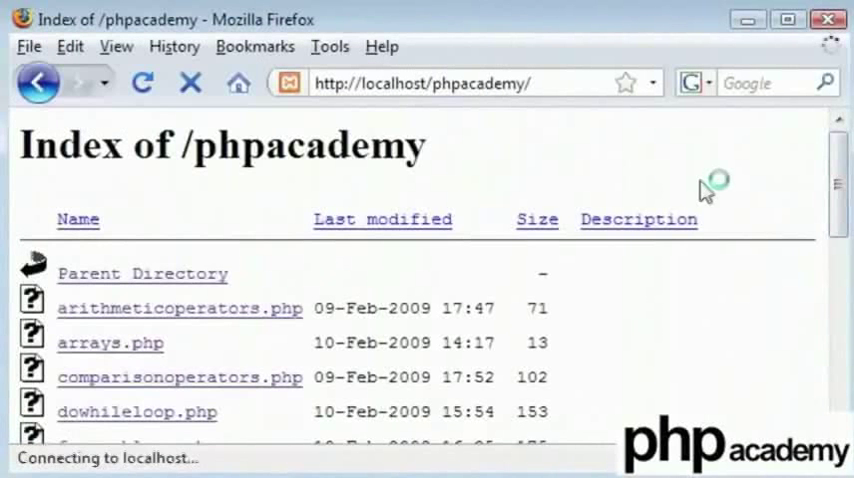
Submit the name Alex through the post.php form on localhost/phpacademy.
scroll(down, 3)
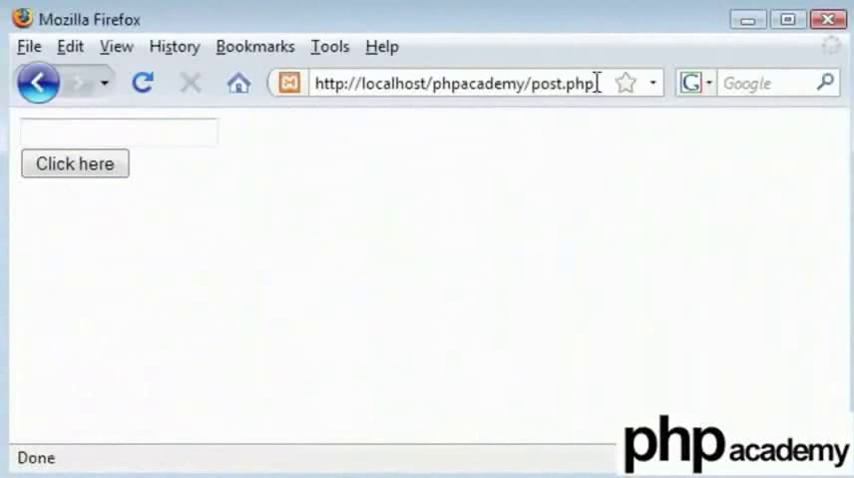
text(Alex)
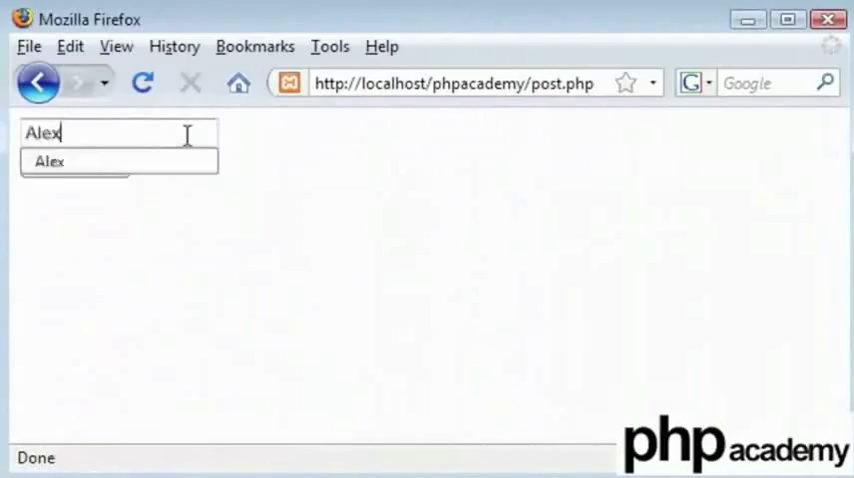
click(74, 164)
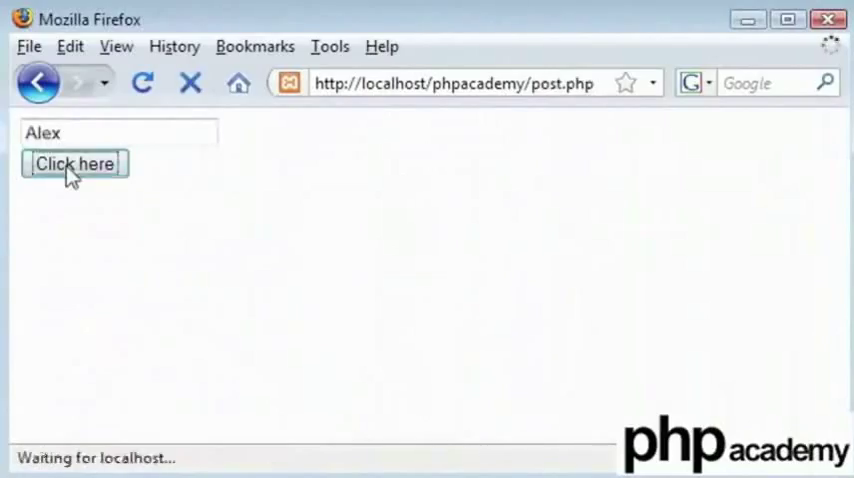
click(74, 164)
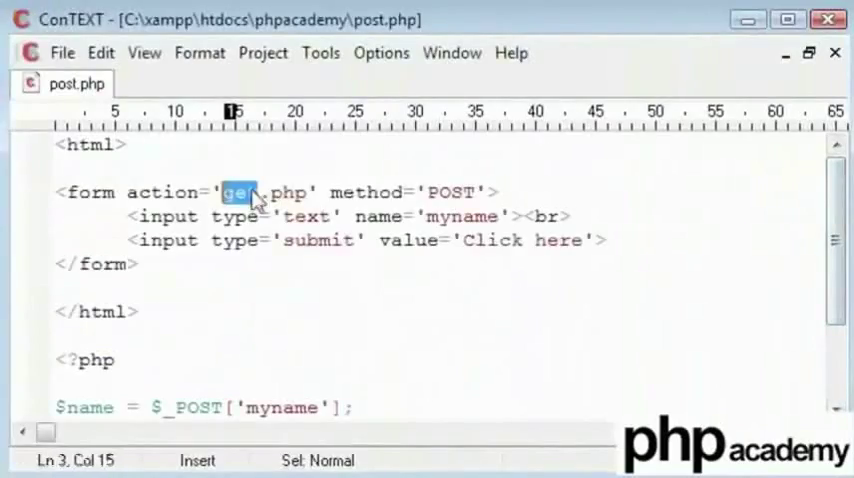
Change the form's action from get.php to post.php so it posts to itself.
text(post)
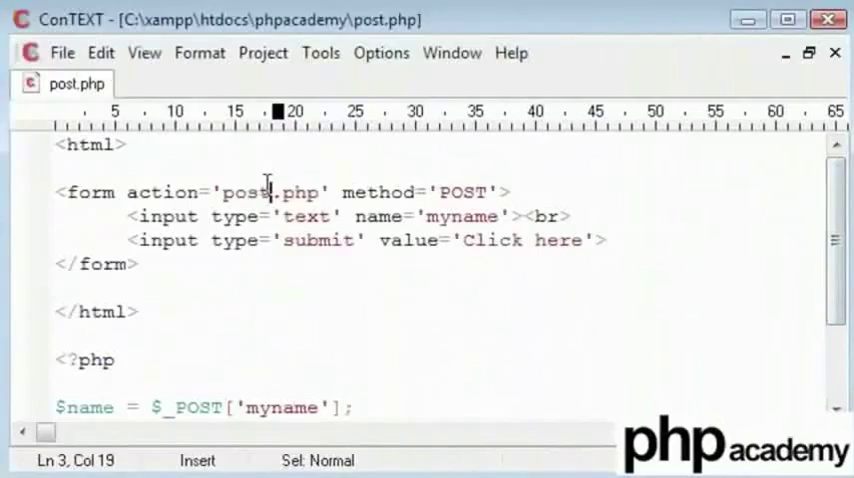
double_click(256, 192)
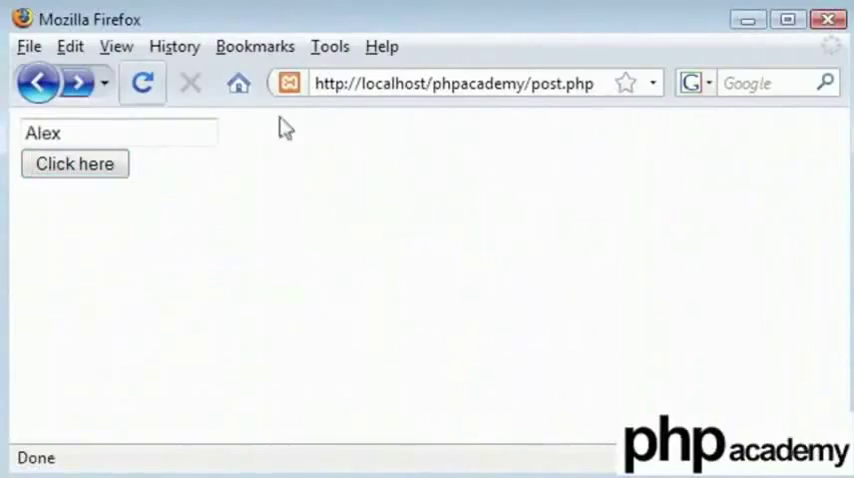
mouse_move(360, 208)
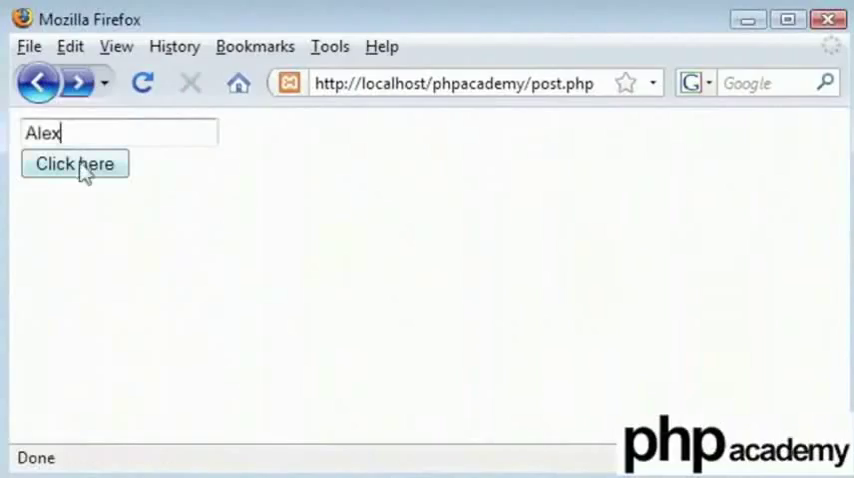
Submit Alex through the corrected form so post.php shows "Hello, Alex.".
click(74, 164)
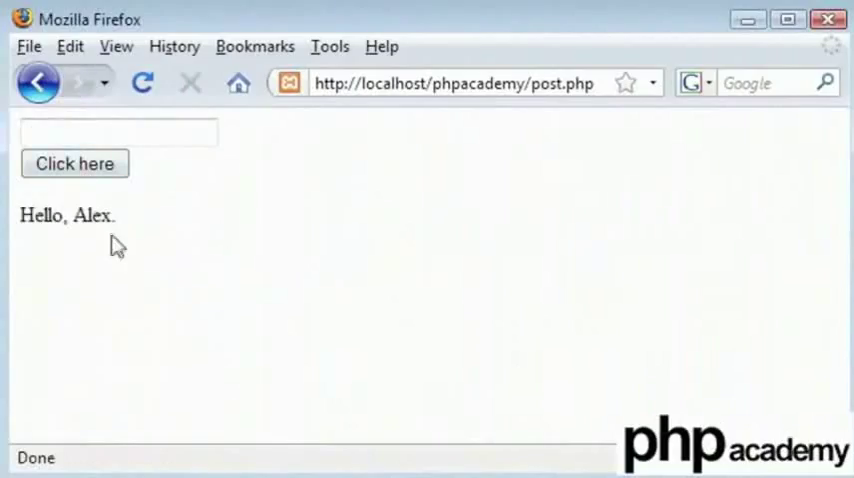
double_click(562, 84)
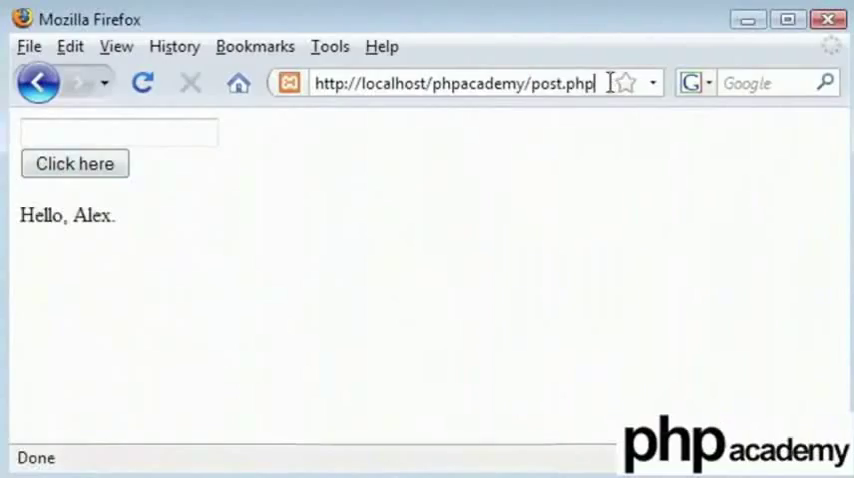
mouse_move(600, 144)
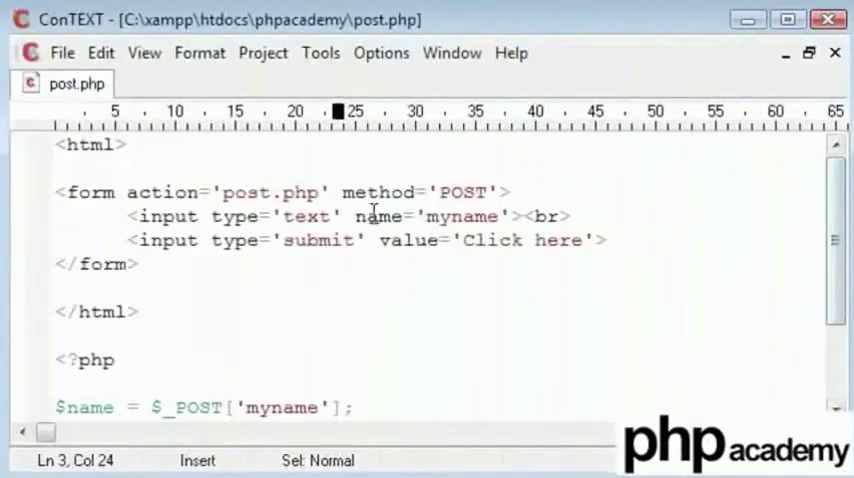
Make the input a password field read from $_POST['password'].
text(pas)
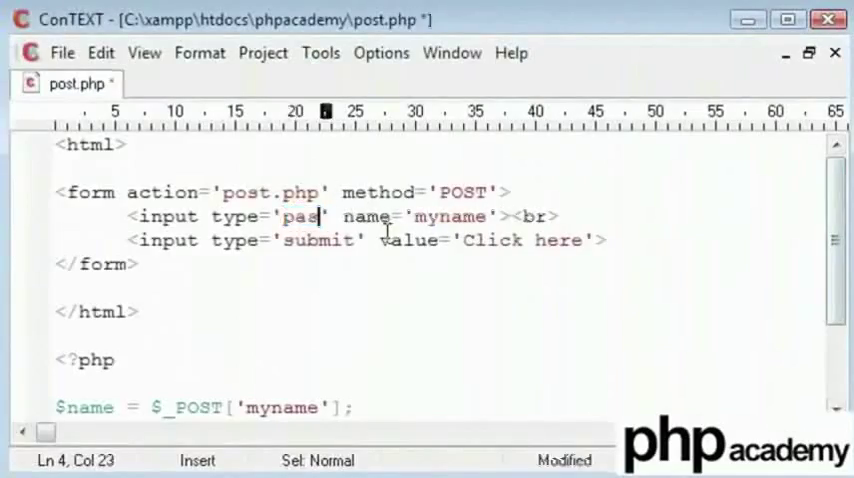
text(sword)
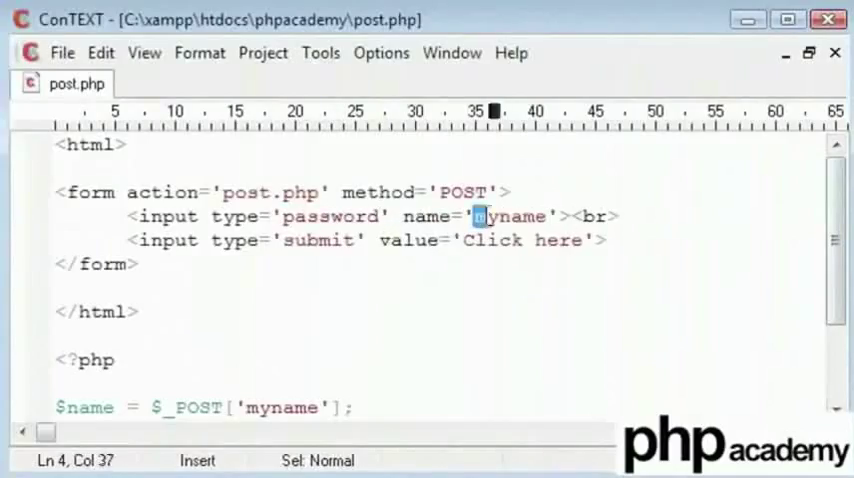
text(passwd)
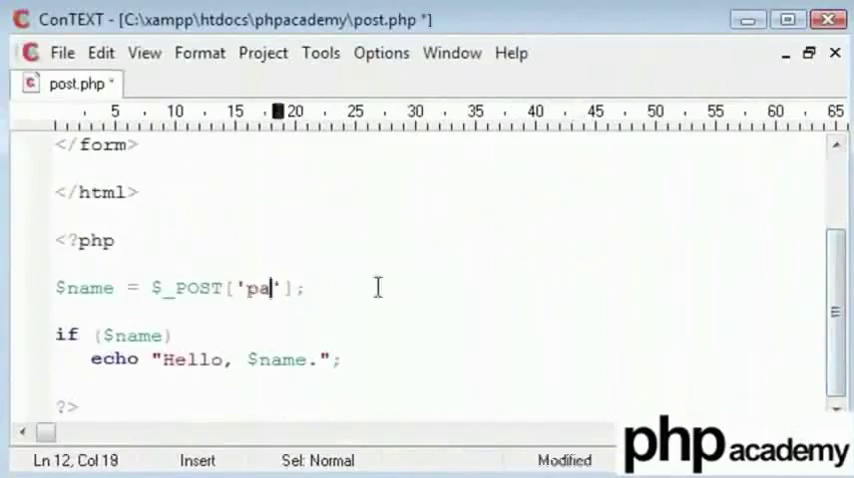
text(ssword)
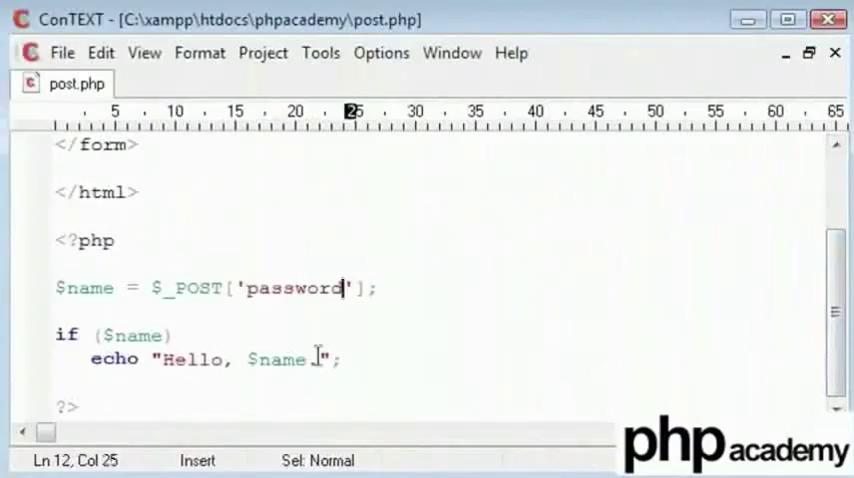
Replace the echoed "Hello, $name" with "Thanks for your password.".
drag(160, 360, 320, 360)
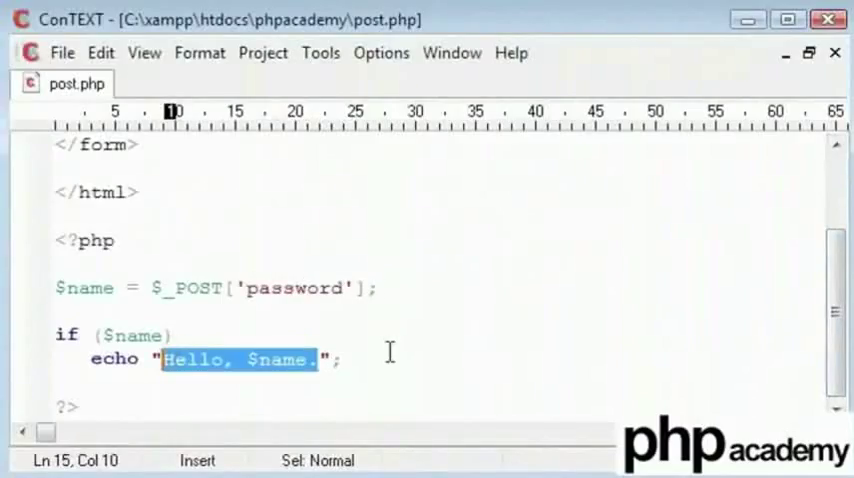
text(Thanks ";)
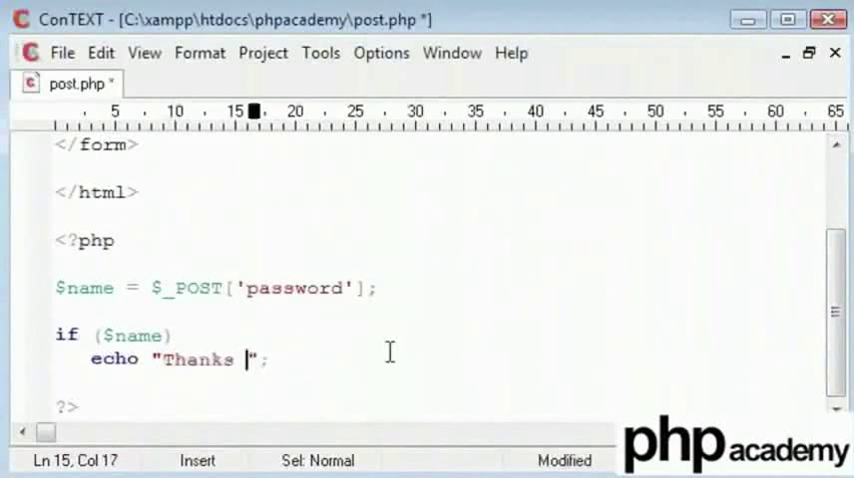
text(for your password.)
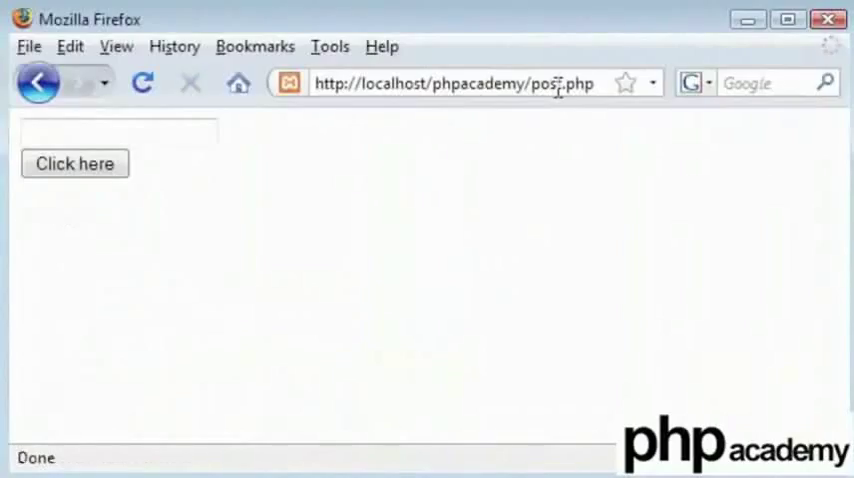
Reload post.php and submit a password to see "Thanks for your password.".
click(118, 132)
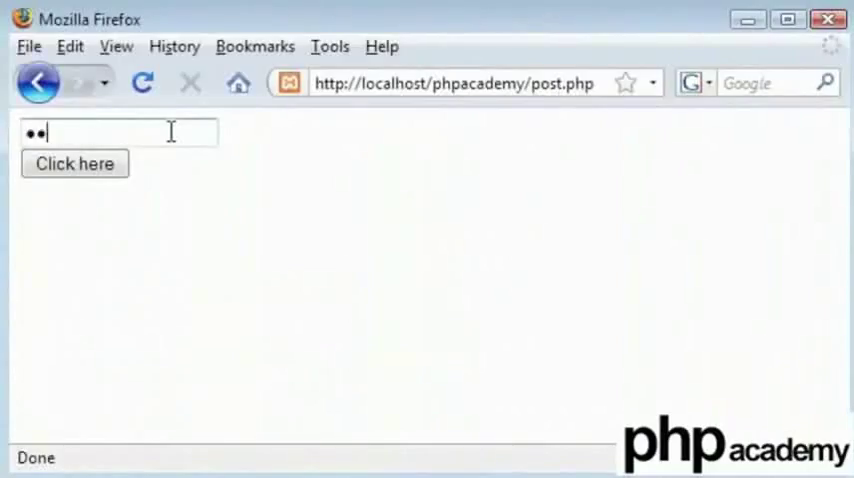
click(74, 164)
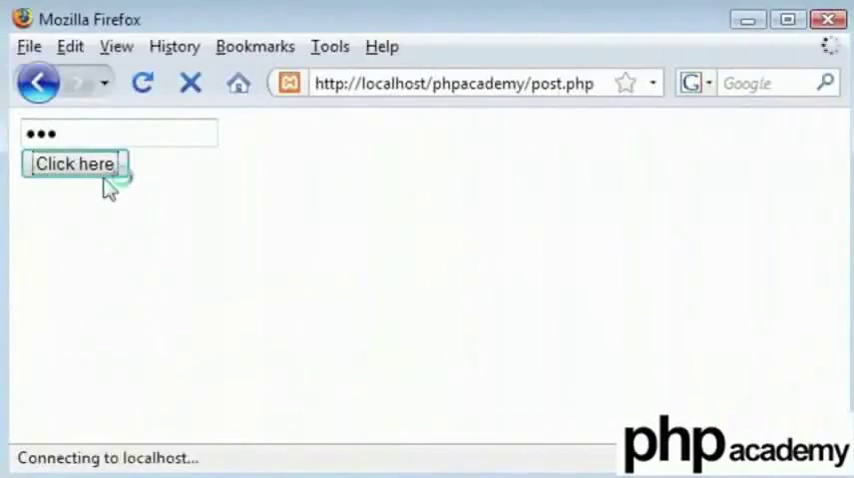
click(74, 164)
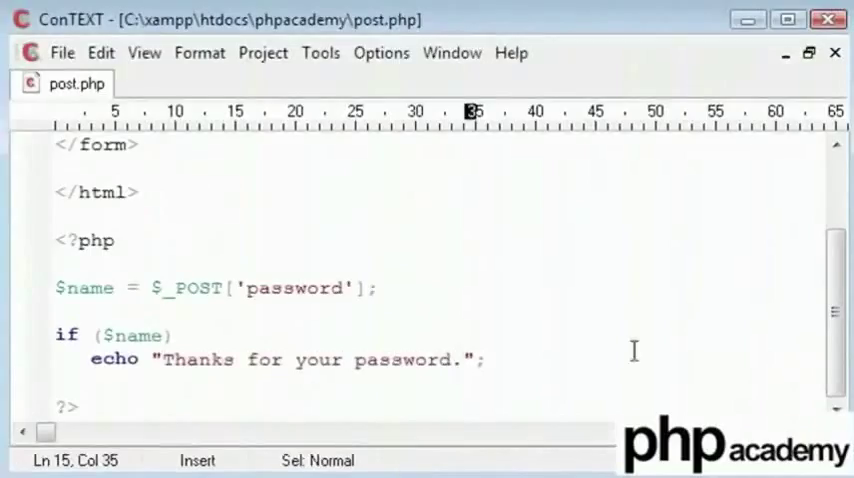
Append $password to the echoed message and rename $name to $password.
text($)
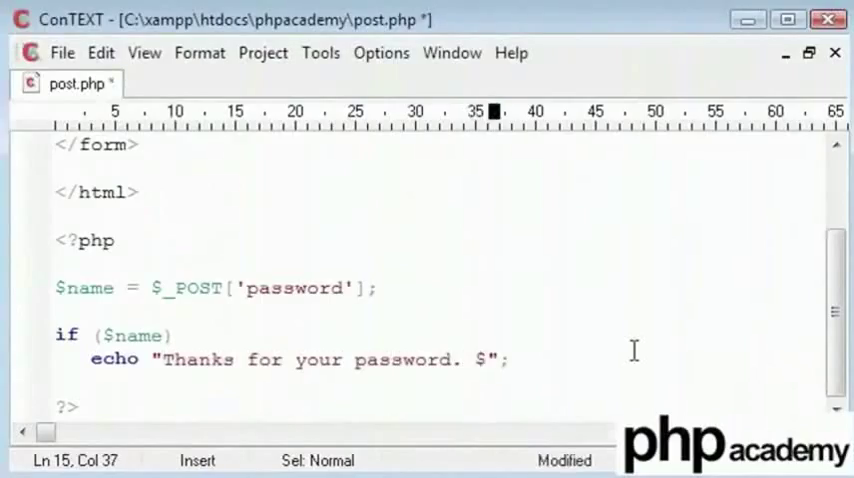
text($password)
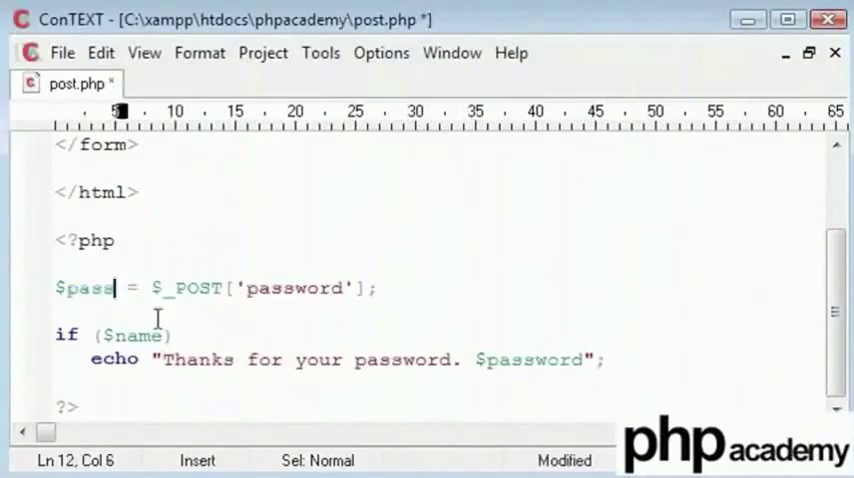
text(word)
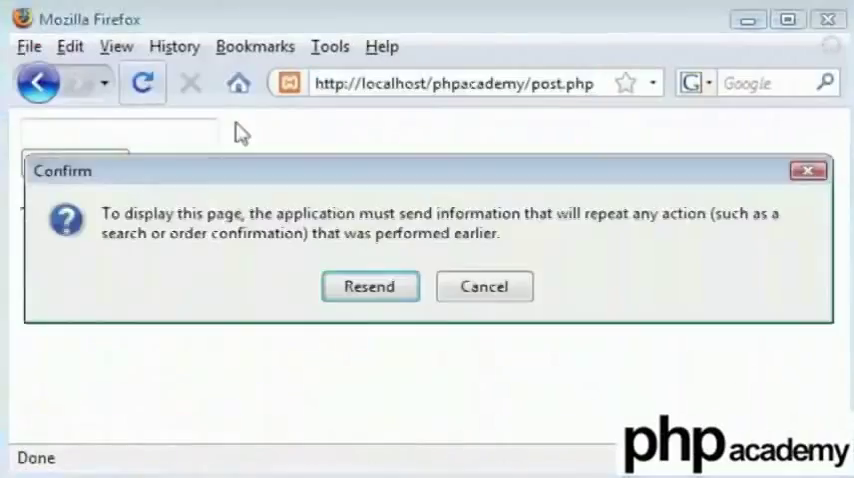
Reload post.php without resending old data and enter a new password.
click(368, 286)
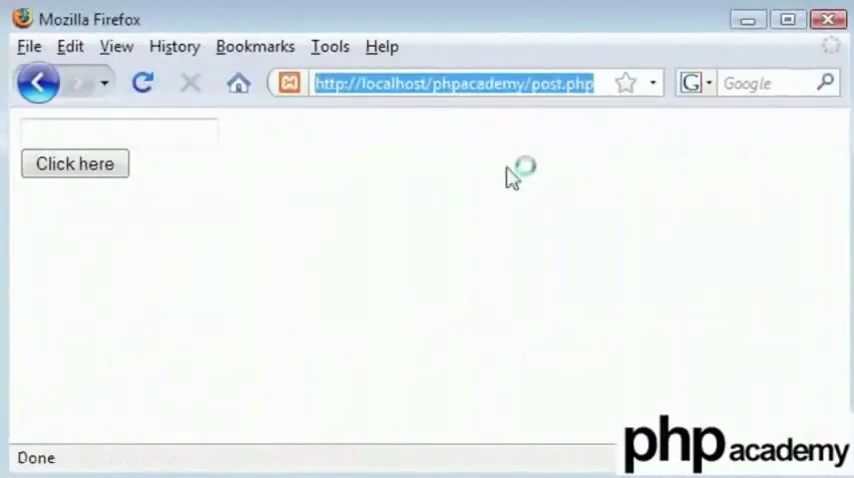
text(•••)
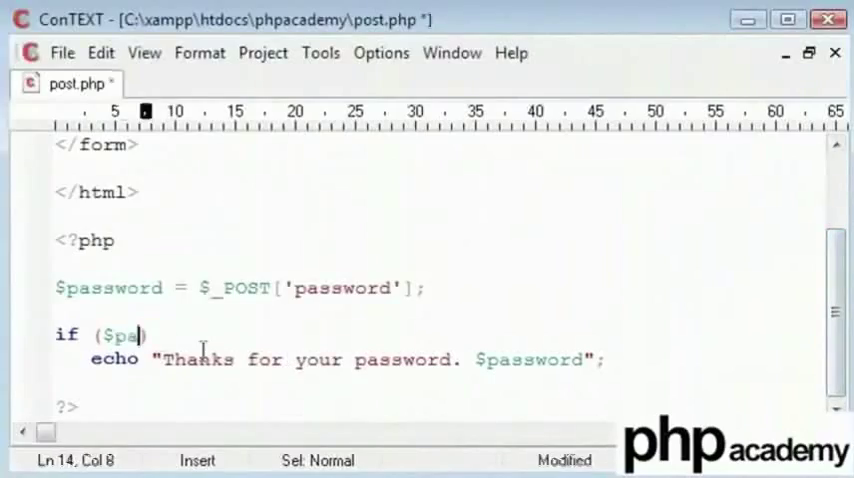
Make the if condition test $password instead of $name.
text(ssword))
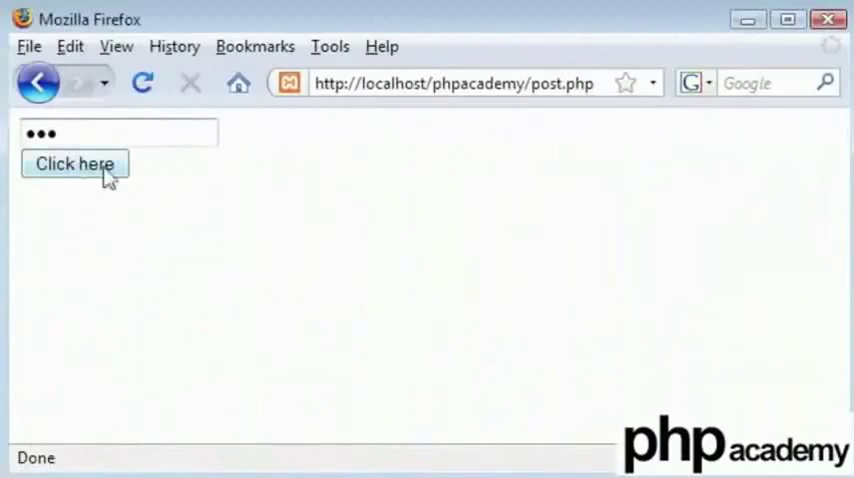
Submit the password 123 so post.php shows "Thanks for your password. 123".
click(74, 164)
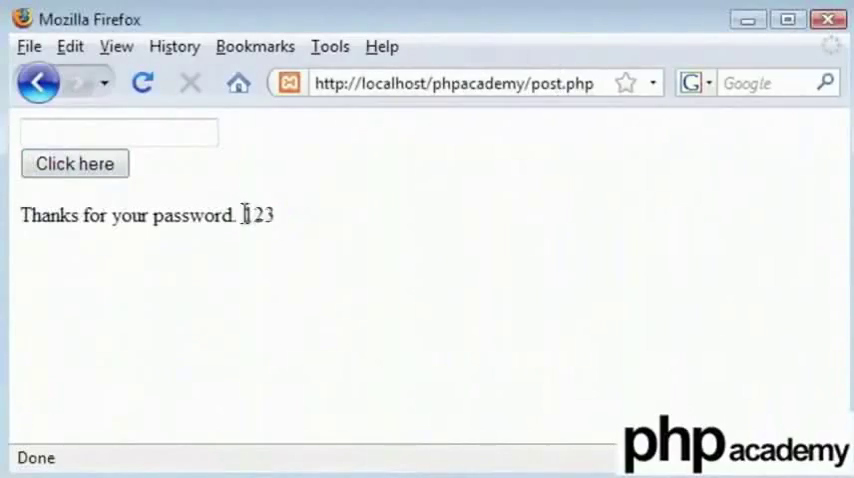
mouse_move(292, 228)
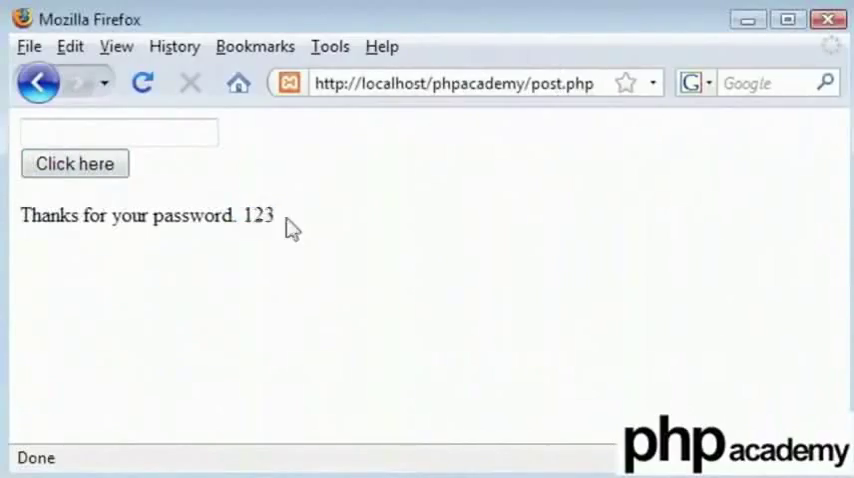
click(592, 84)
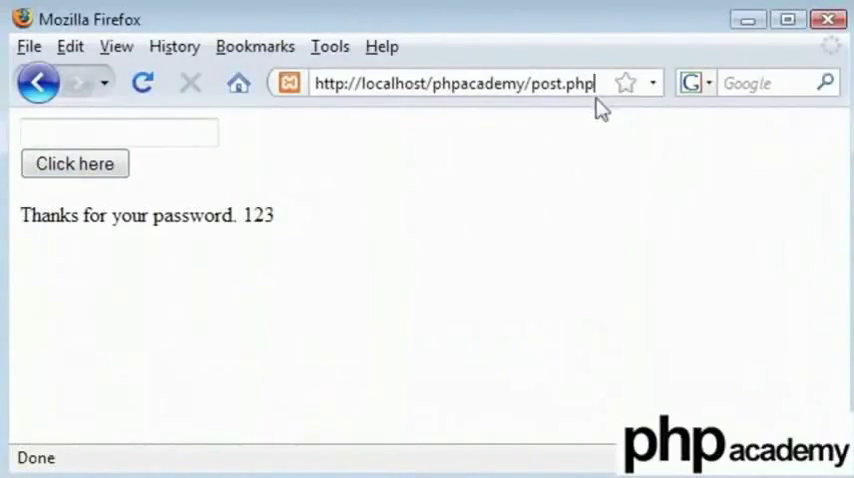
text(123)
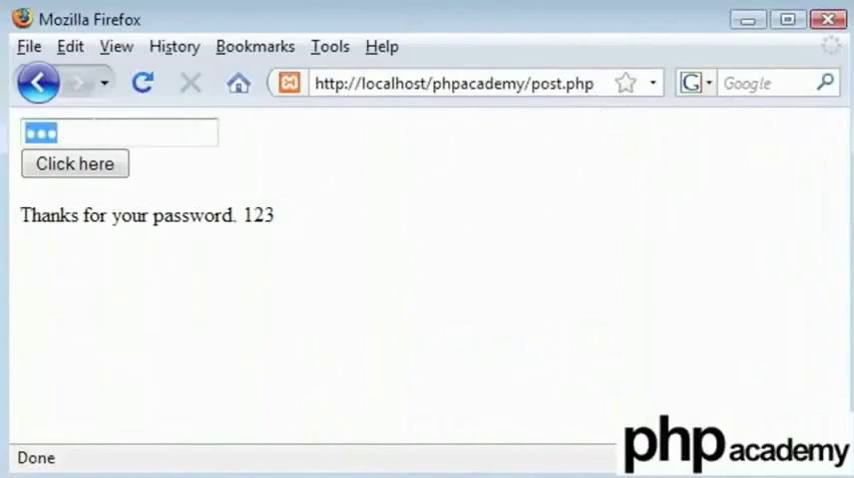
click(456, 82)
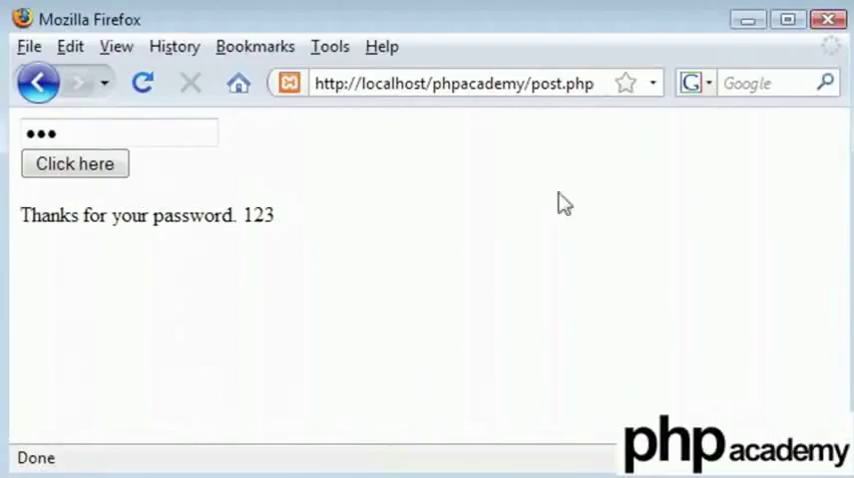
Reload post.php from the address bar and focus the empty password field.
click(118, 132)
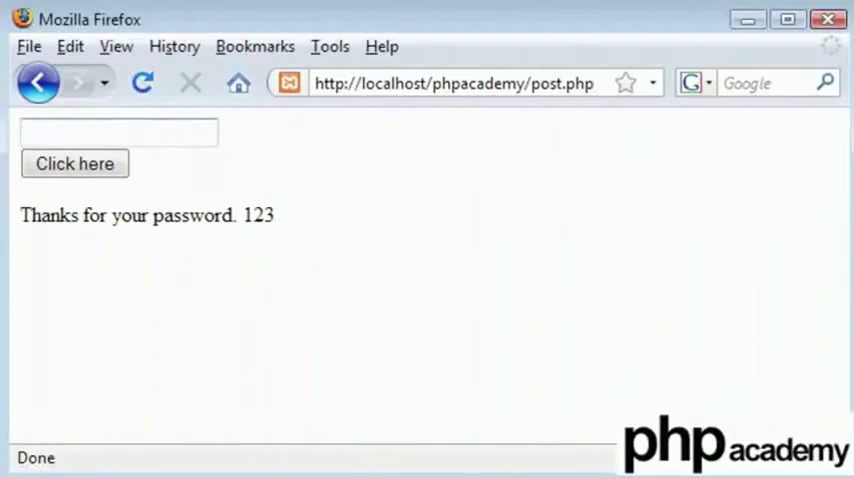
click(454, 84)
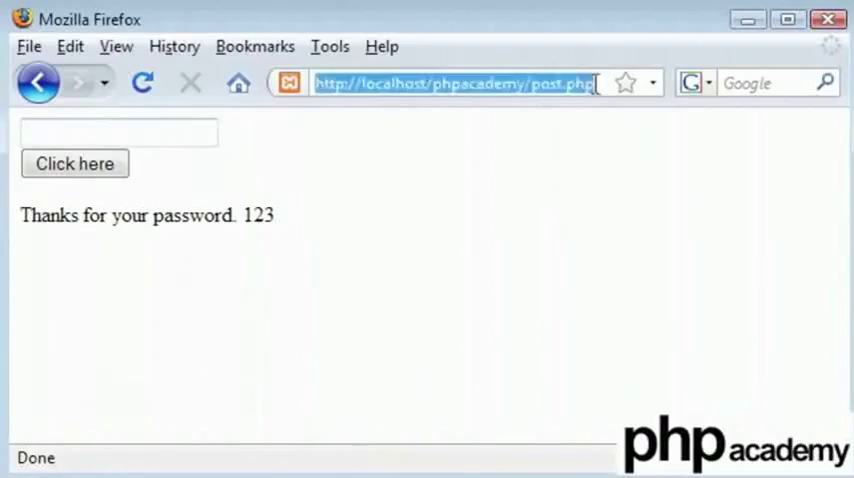
click(118, 132)
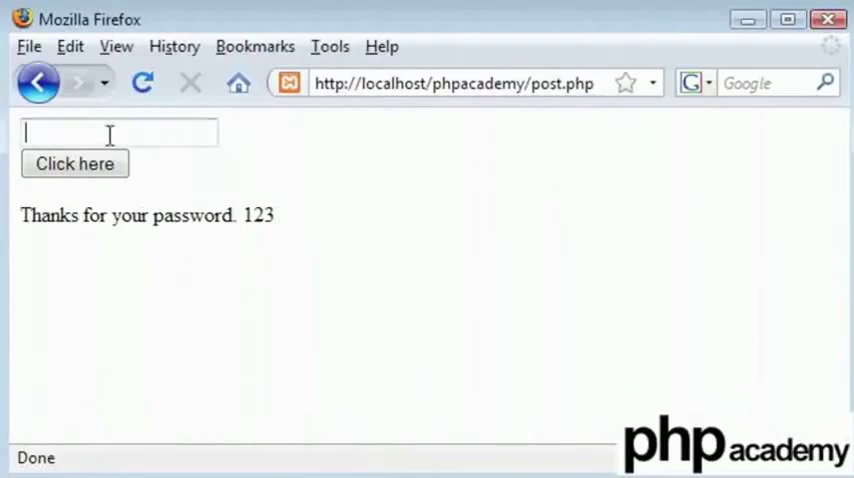